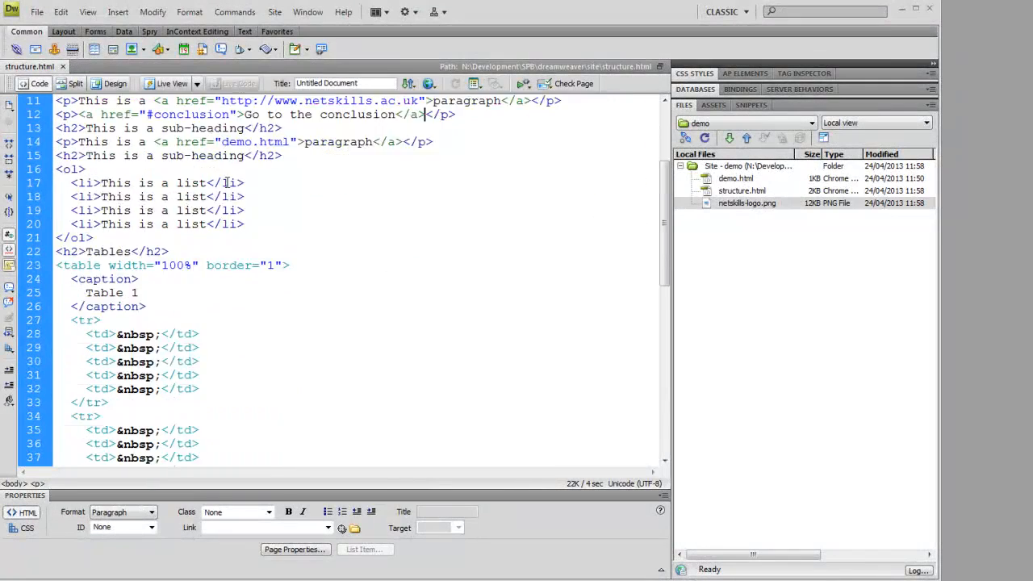
- Preview structure.html in the Chrome browser from Design view
{"action": "scroll", "scroll_direction": "down", "scroll_amount": 3}
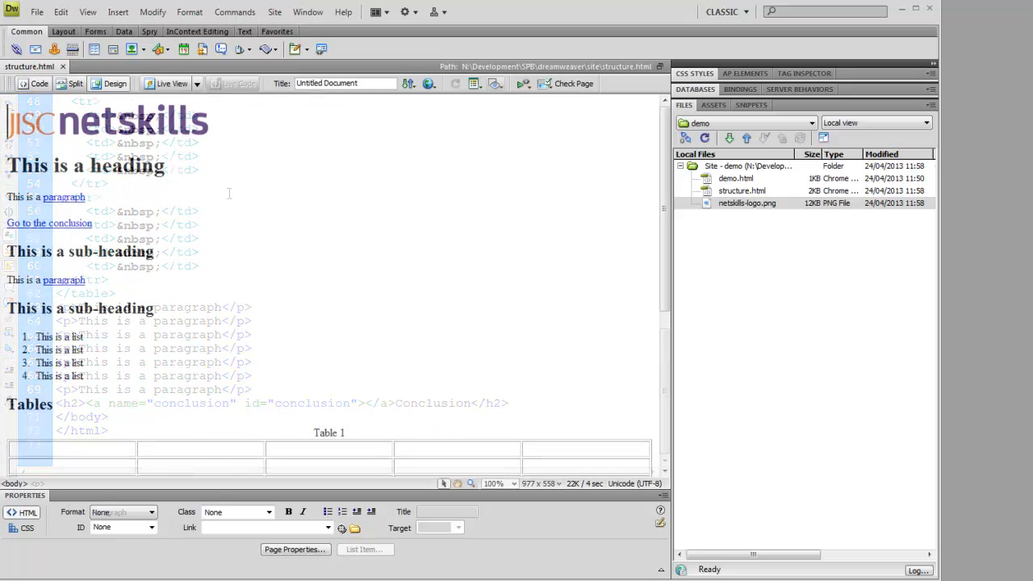
{"action": "left_click", "coordinate": [114, 83]}
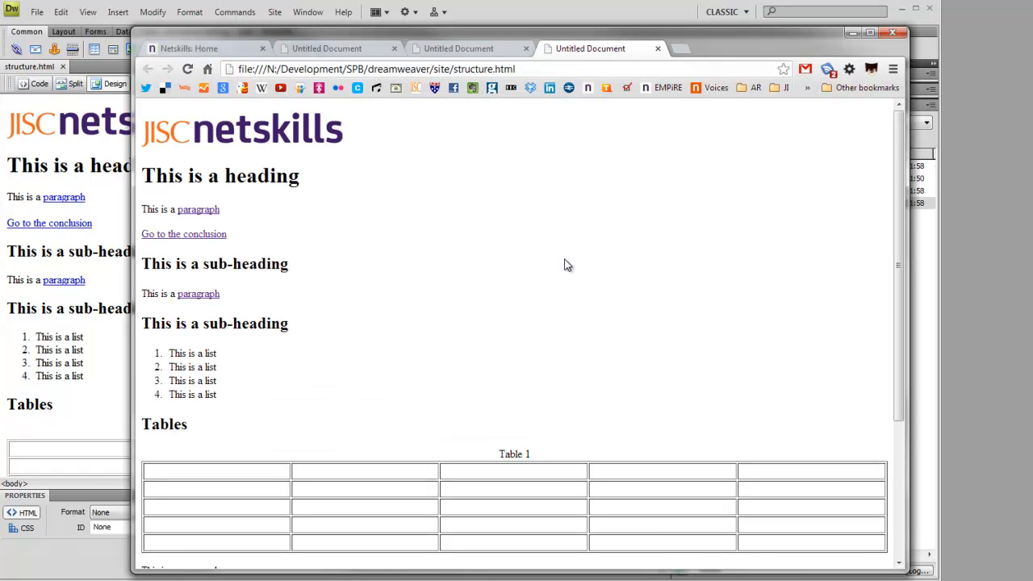
{"action": "scroll", "scroll_direction": "down", "scroll_amount": 3}
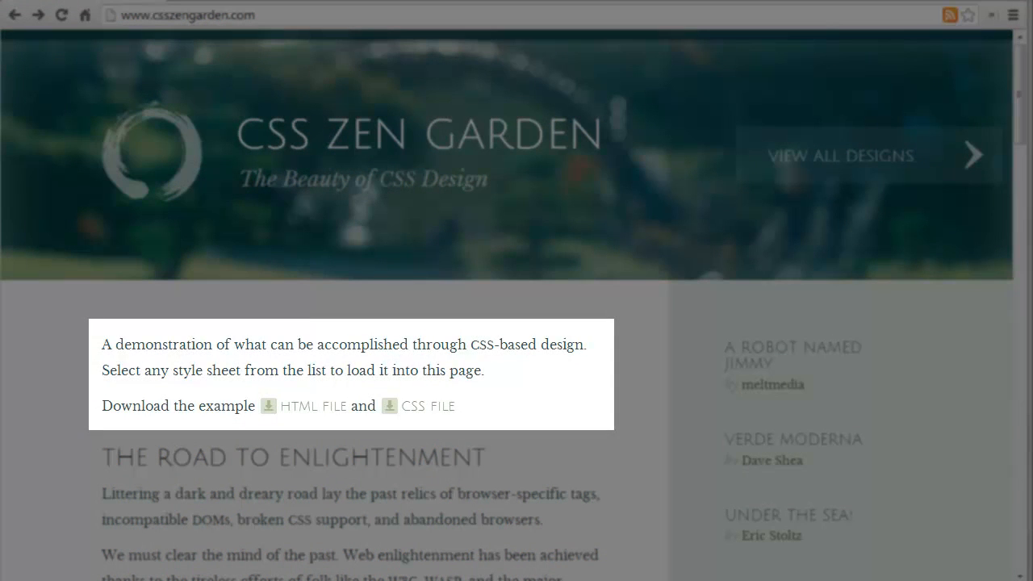
{"action": "mouse_move", "coordinate": [304, 407]}
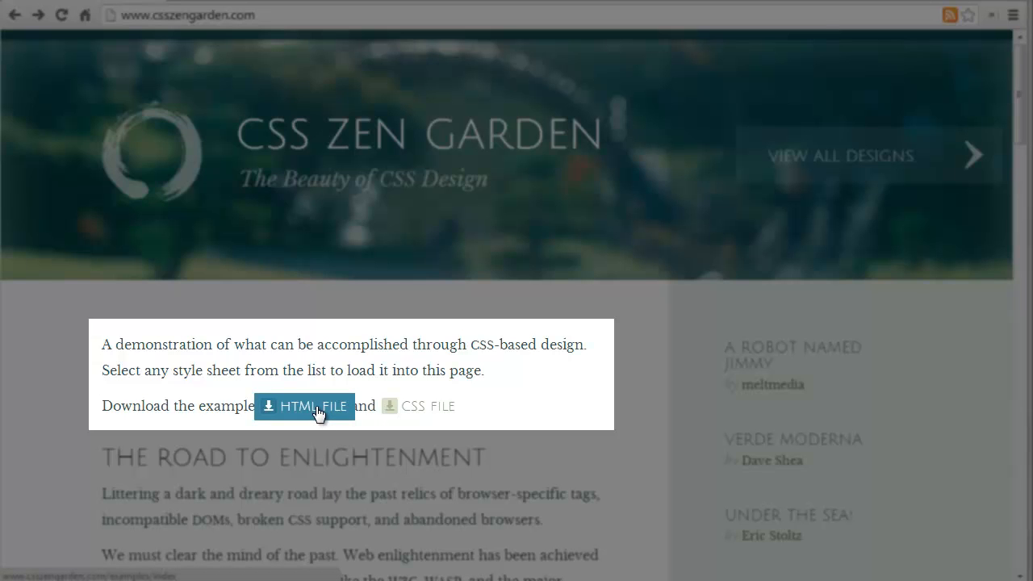
- View the CSS Zen Garden page's HTML source via the HTML FILE link and scroll through it
{"action": "left_click", "coordinate": [303, 407]}
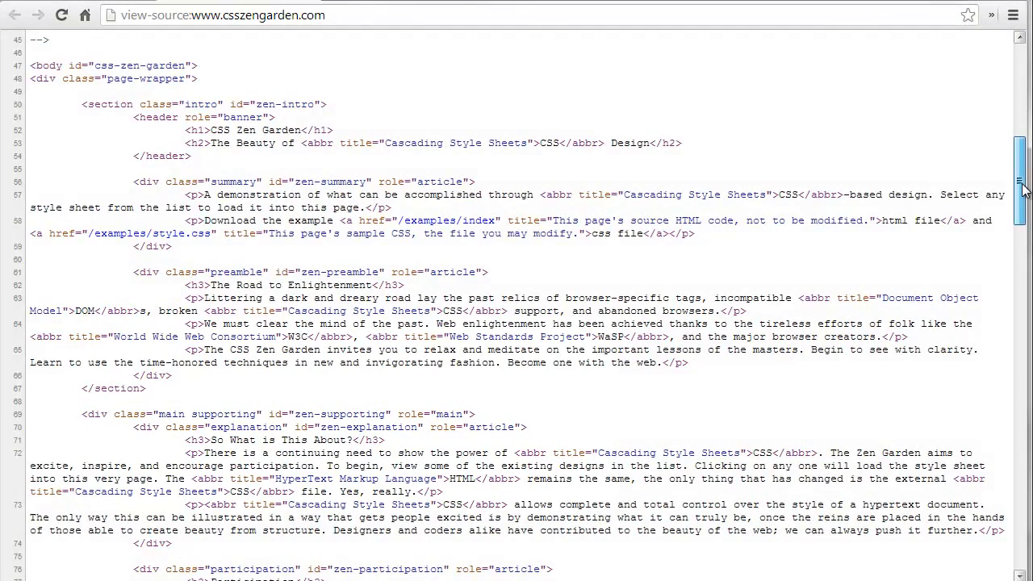
{"action": "scroll", "scroll_direction": "down", "scroll_amount": 3}
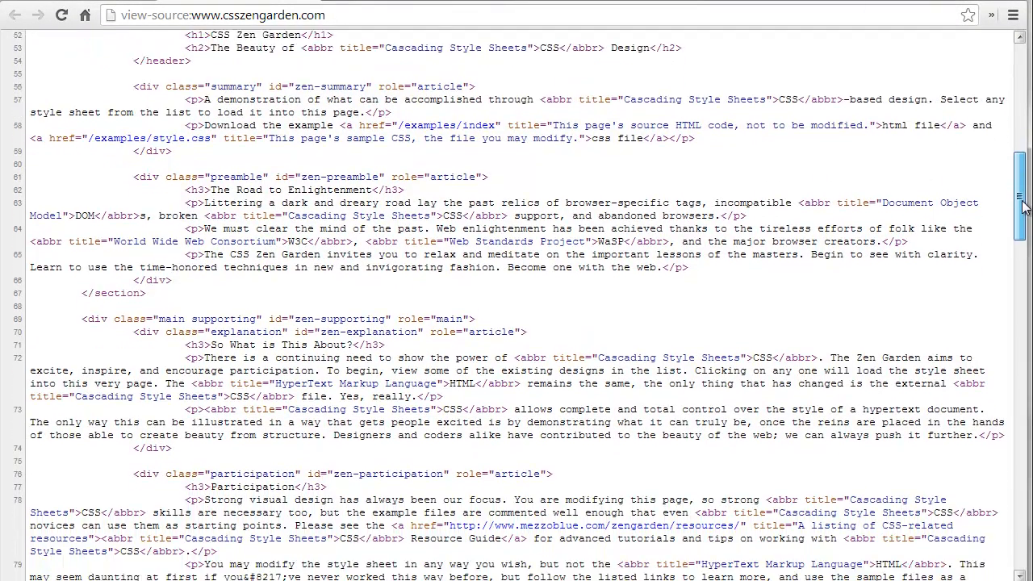
{"action": "scroll", "scroll_direction": "down", "scroll_amount": 3}
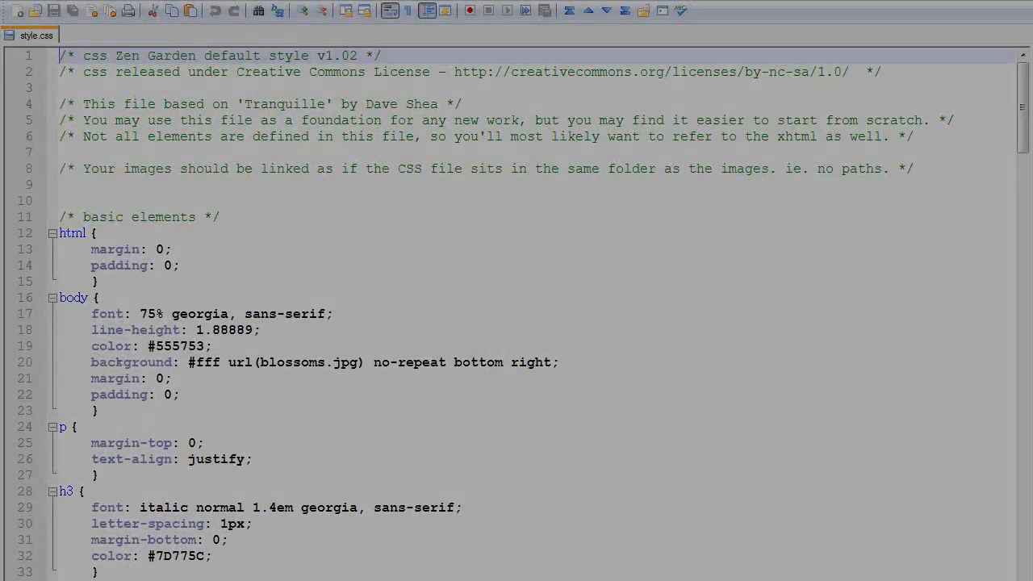
- Scroll through the html, body, p and h3 rules in style.css
{"action": "scroll", "scroll_direction": "down", "scroll_amount": 3}
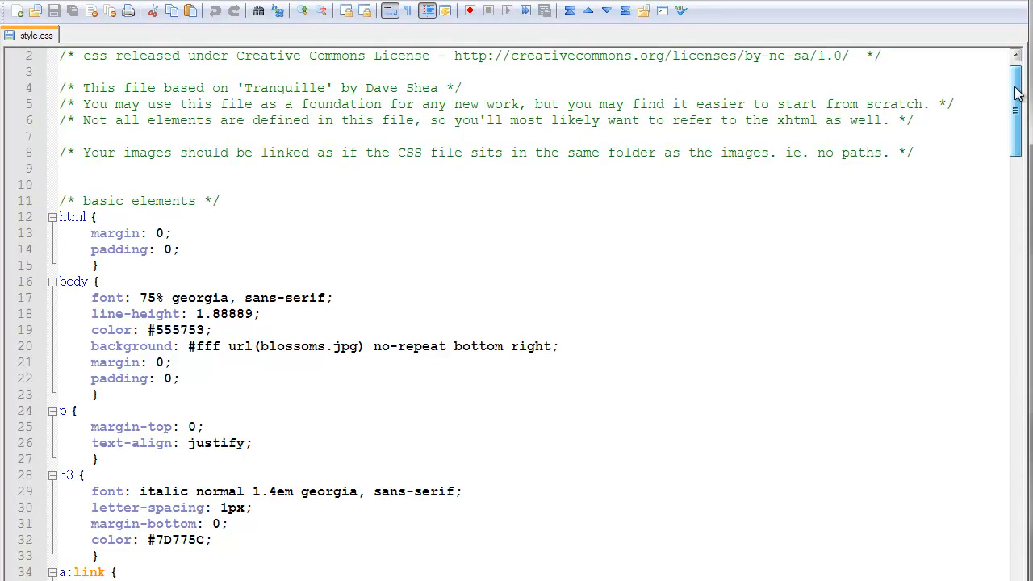
{"action": "scroll", "scroll_direction": "down", "scroll_amount": 3}
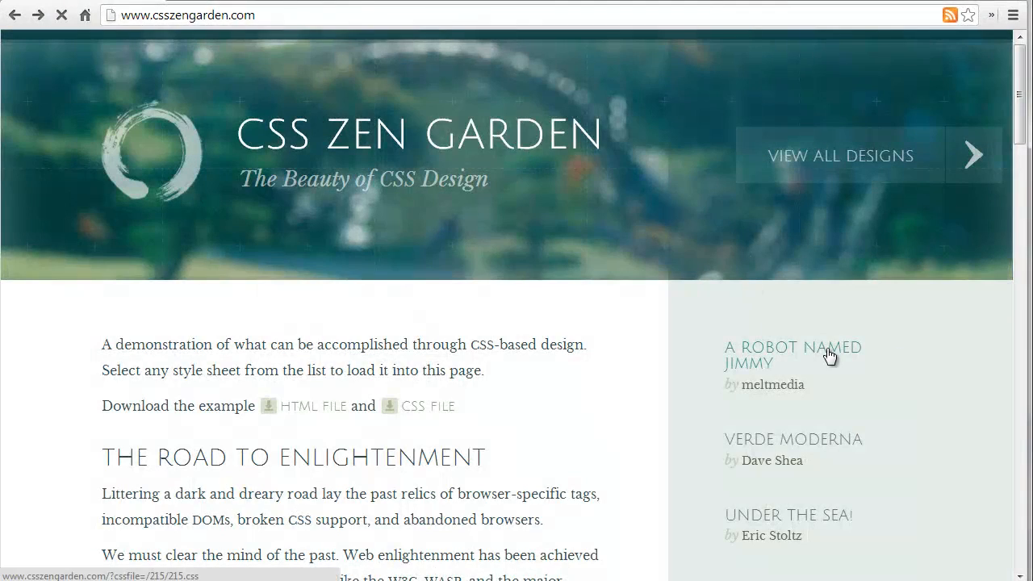
- Reload the Zen Garden page with 'A Robot Named Jimmy' and another listed design
{"action": "left_click", "coordinate": [790, 347]}
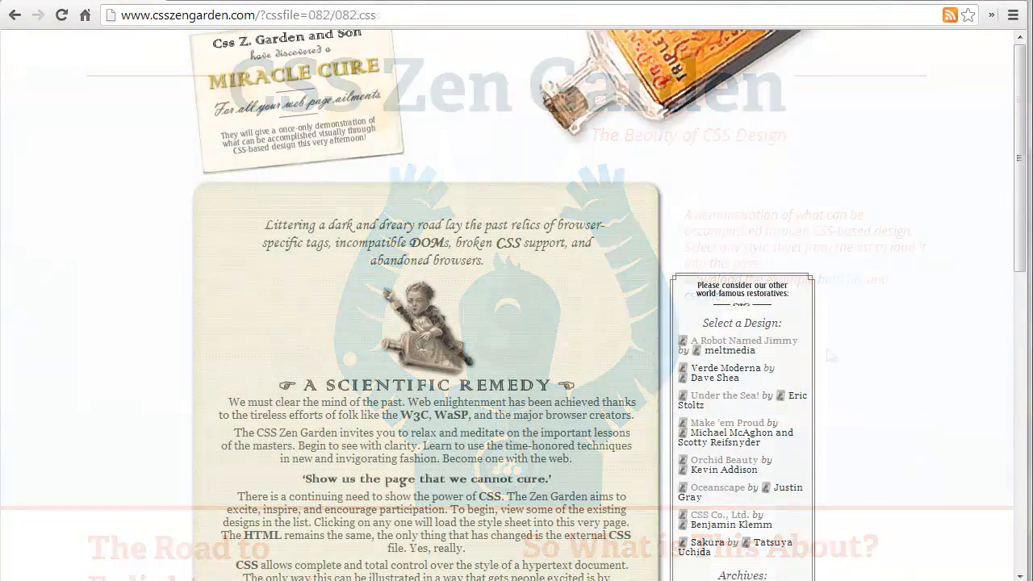
{"action": "left_click", "coordinate": [730, 348]}
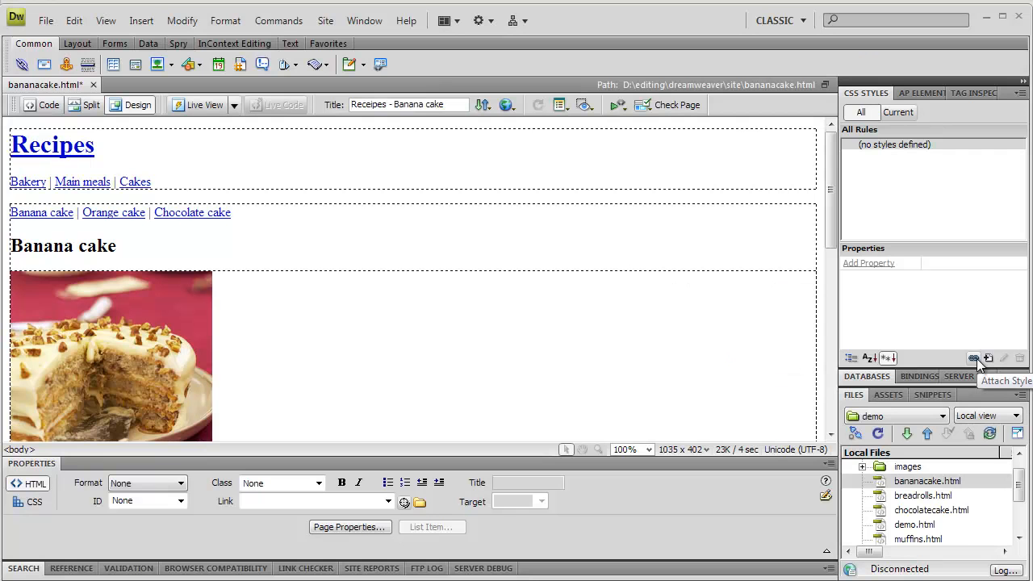
- Attach style.css as an external style sheet, then remove it again
{"action": "left_click", "coordinate": [975, 358]}
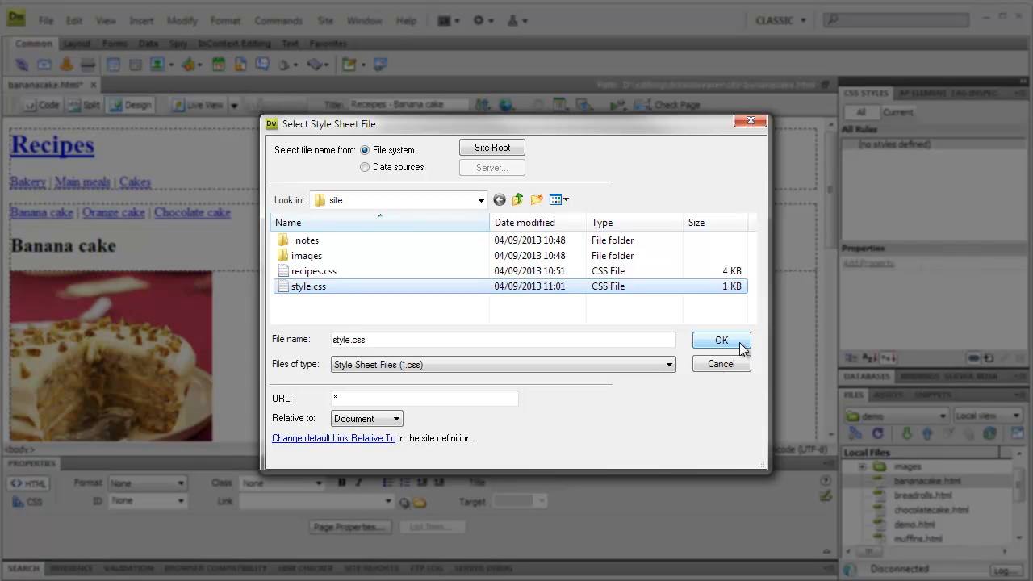
{"action": "left_click", "coordinate": [719, 339]}
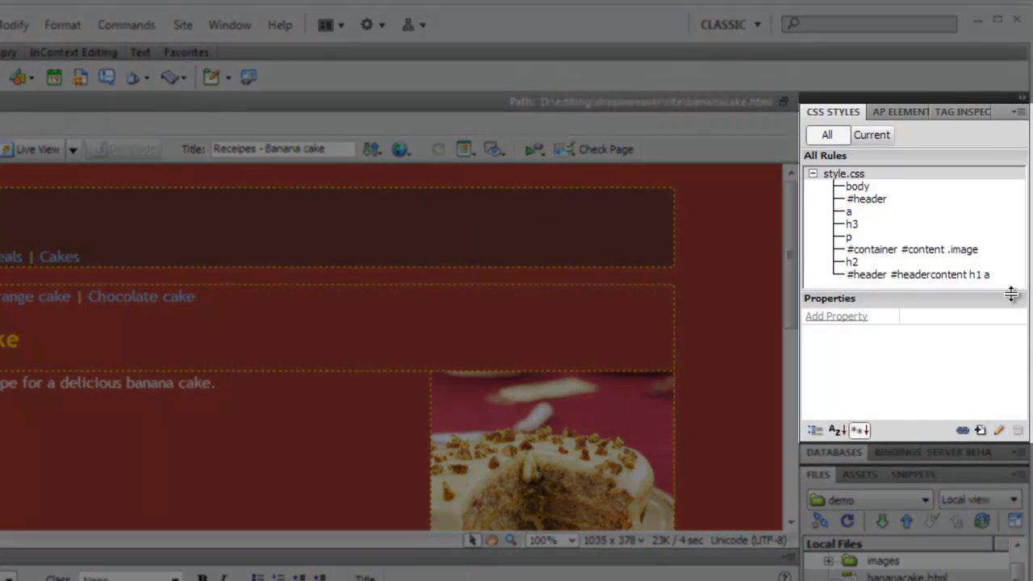
{"action": "mouse_move", "coordinate": [878, 196]}
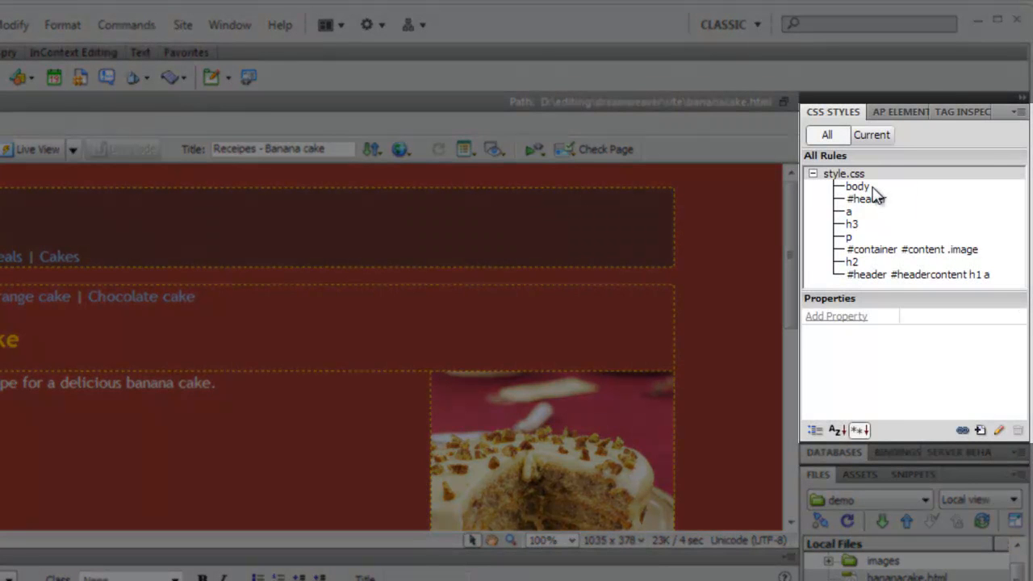
{"action": "left_click", "coordinate": [856, 187]}
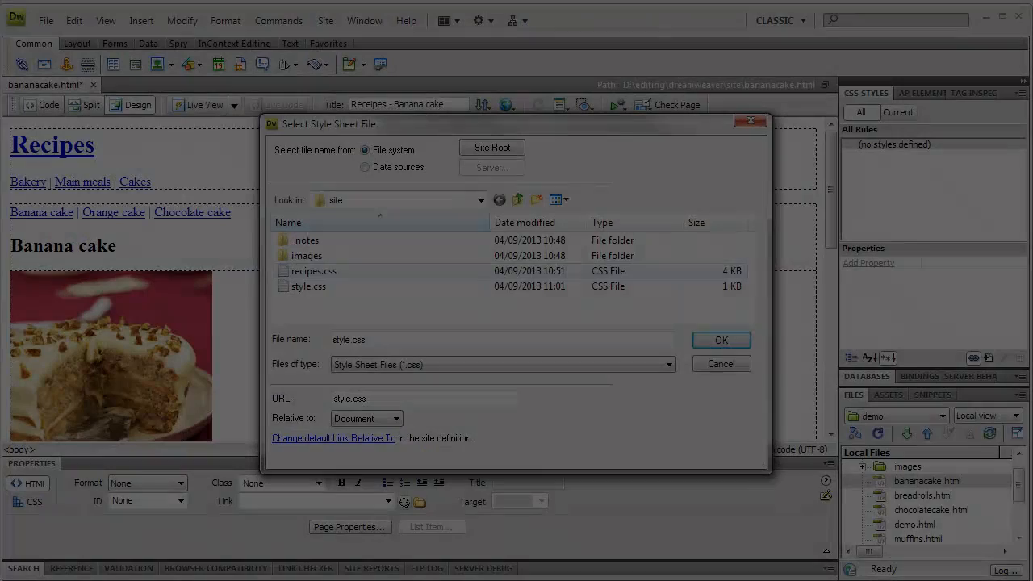
- Attach recipes.css as the page's external style sheet instead
{"action": "left_click", "coordinate": [313, 271]}
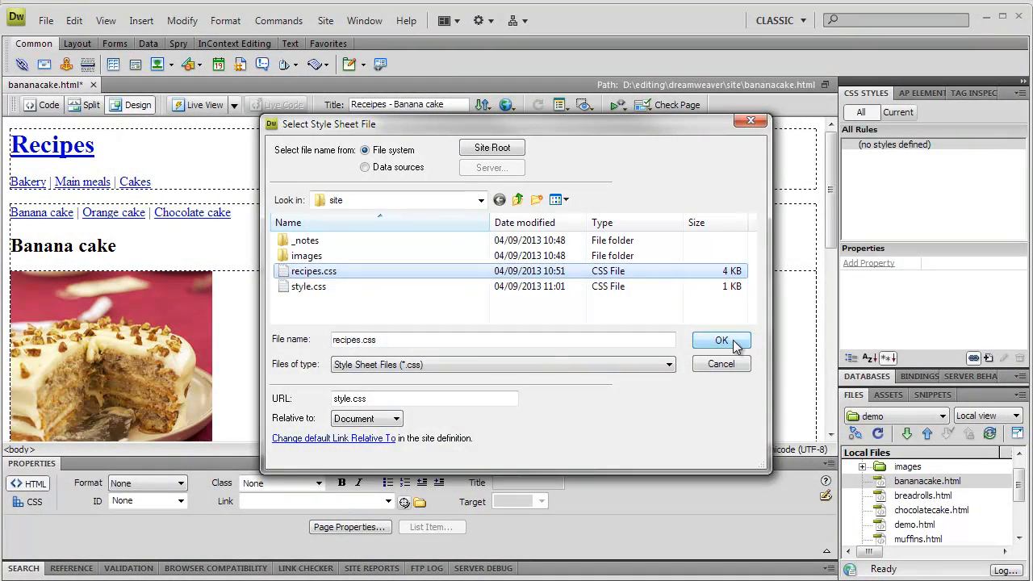
{"action": "left_click", "coordinate": [720, 339]}
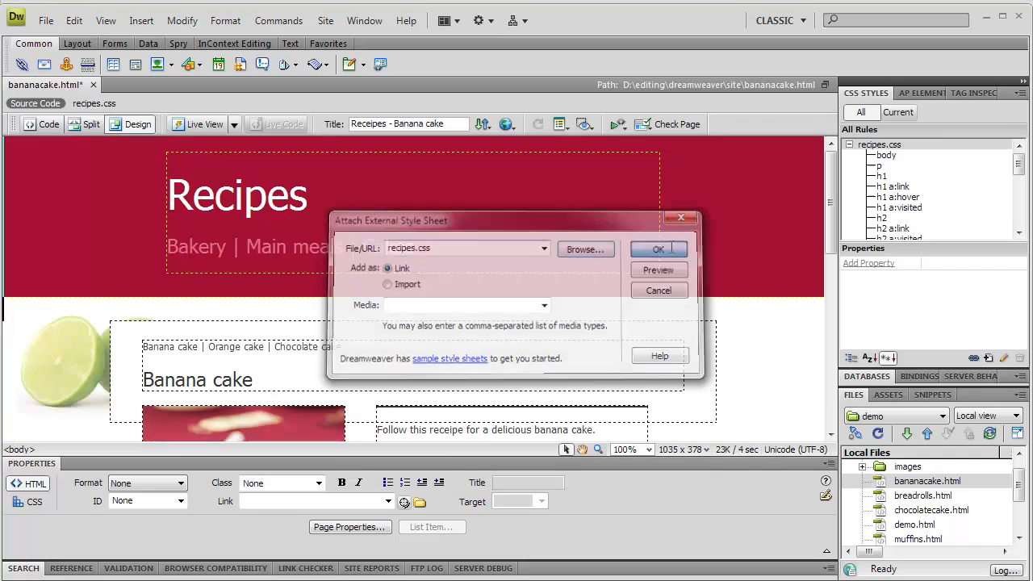
- Link recipes.css and give its body rule background-color #636 purple
{"action": "left_click", "coordinate": [658, 248]}
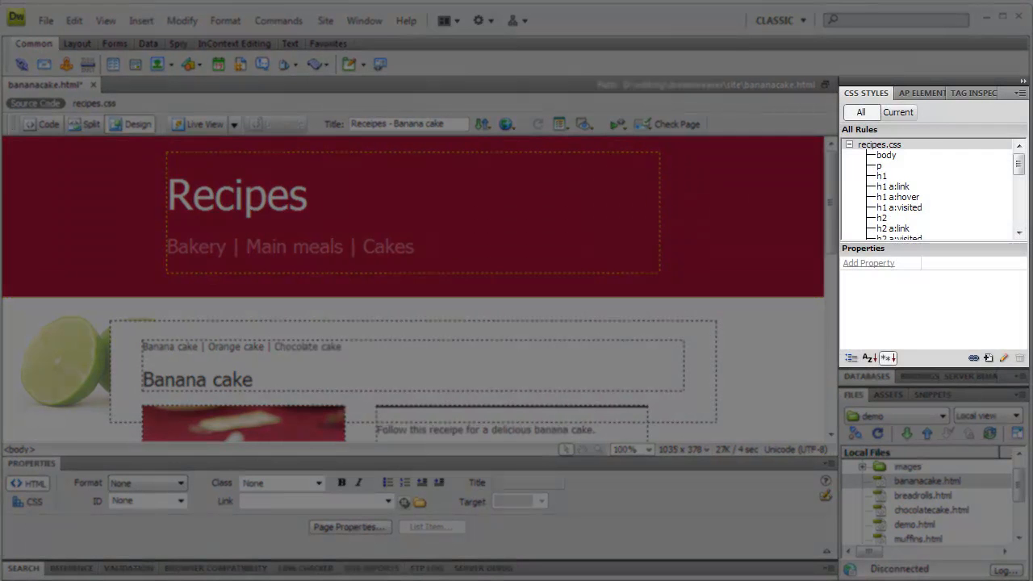
{"action": "left_click", "coordinate": [884, 155]}
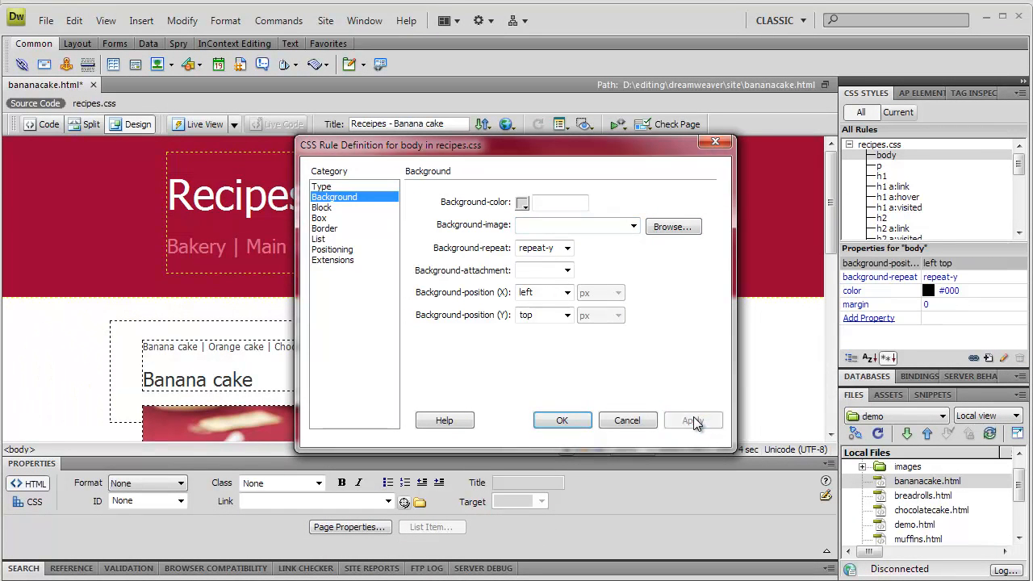
{"action": "left_click", "coordinate": [523, 203]}
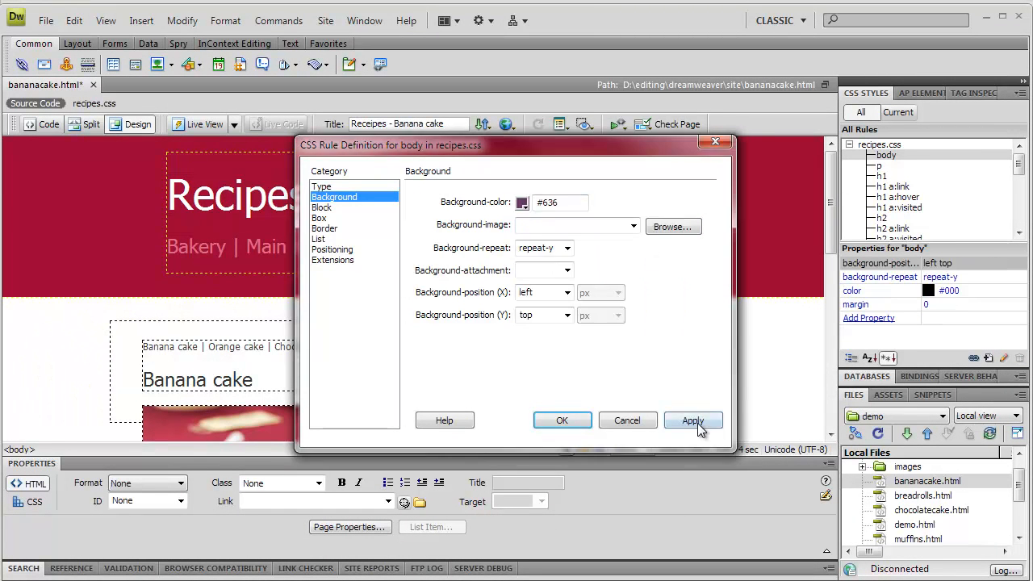
{"action": "left_click", "coordinate": [693, 420]}
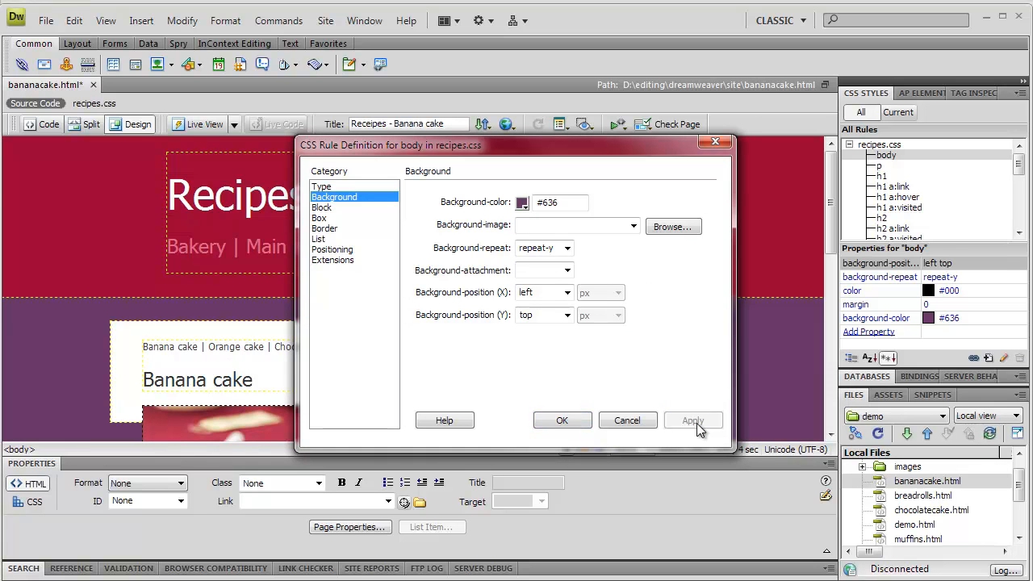
{"action": "left_click", "coordinate": [562, 420]}
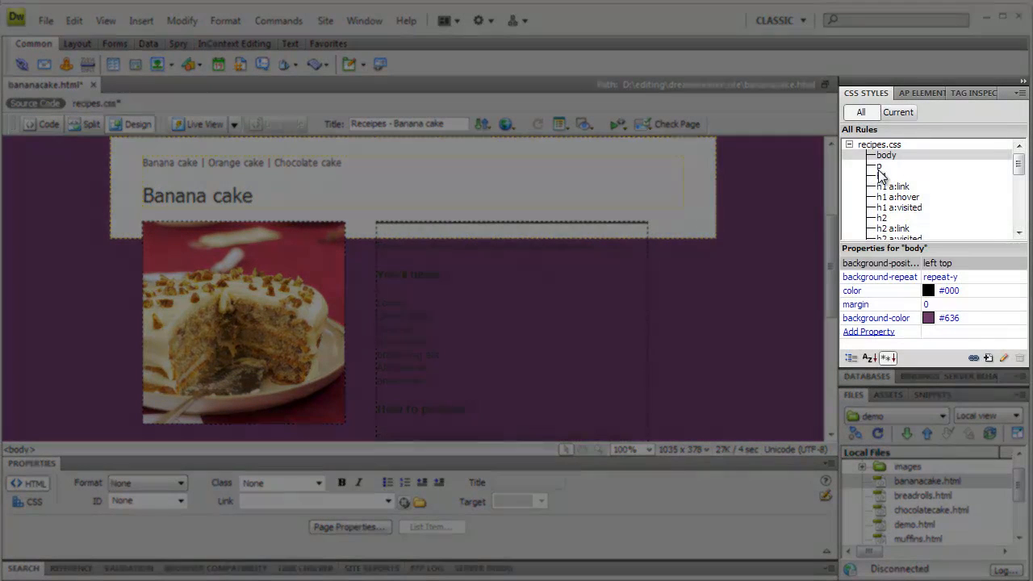
- Set the p rule's text colour to white
{"action": "left_click", "coordinate": [877, 165]}
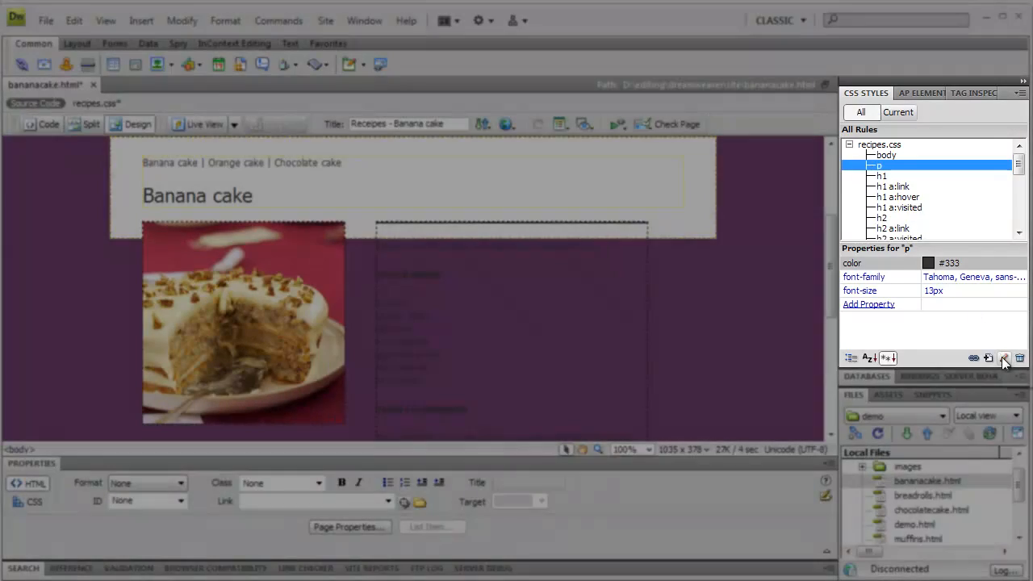
{"action": "left_click", "coordinate": [1004, 358]}
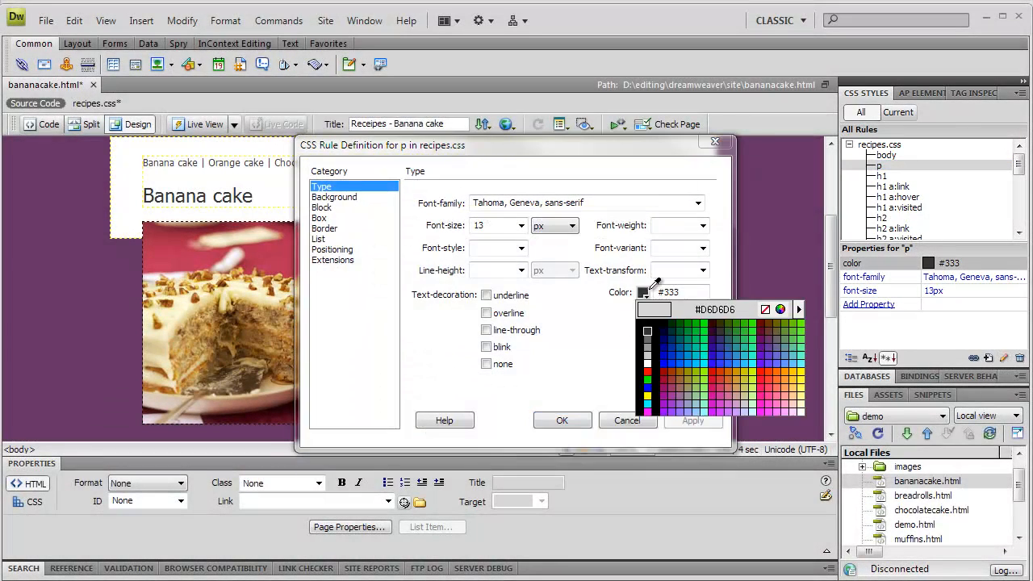
{"action": "left_click", "coordinate": [561, 419]}
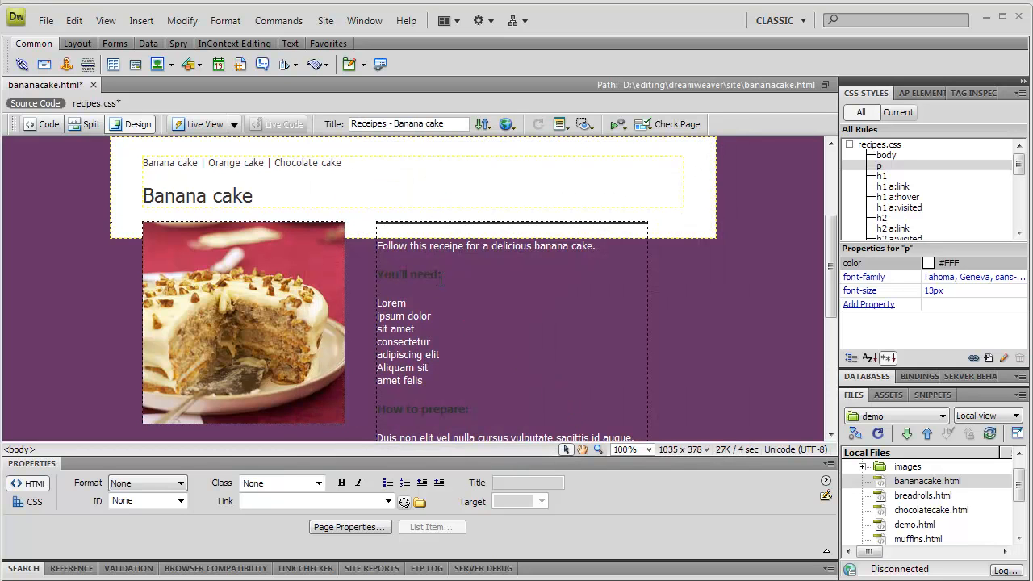
- Set the h3 subheading rule's colour to #FFF via the You'll need heading
{"action": "left_click", "coordinate": [443, 274]}
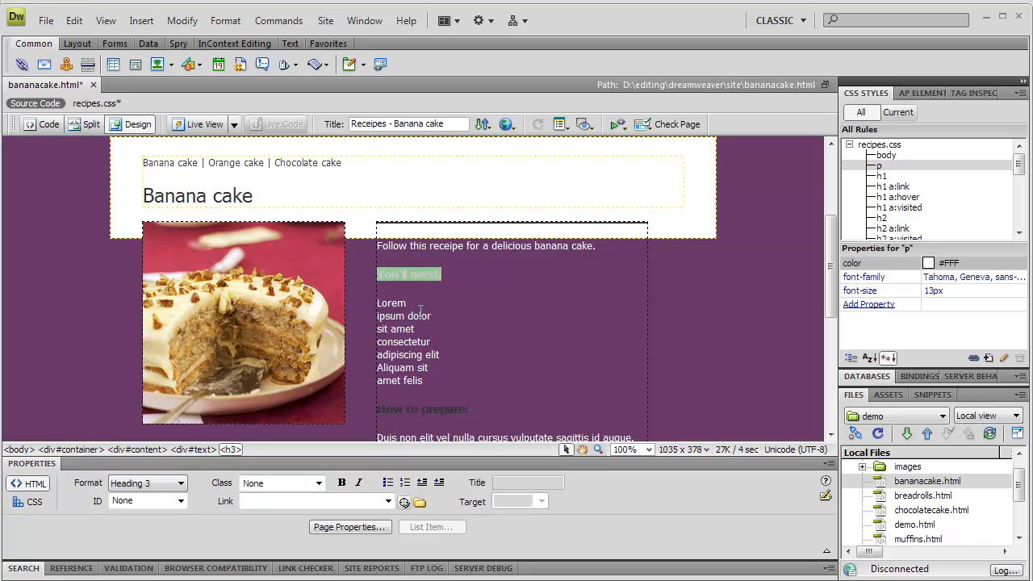
{"action": "mouse_move", "coordinate": [232, 448]}
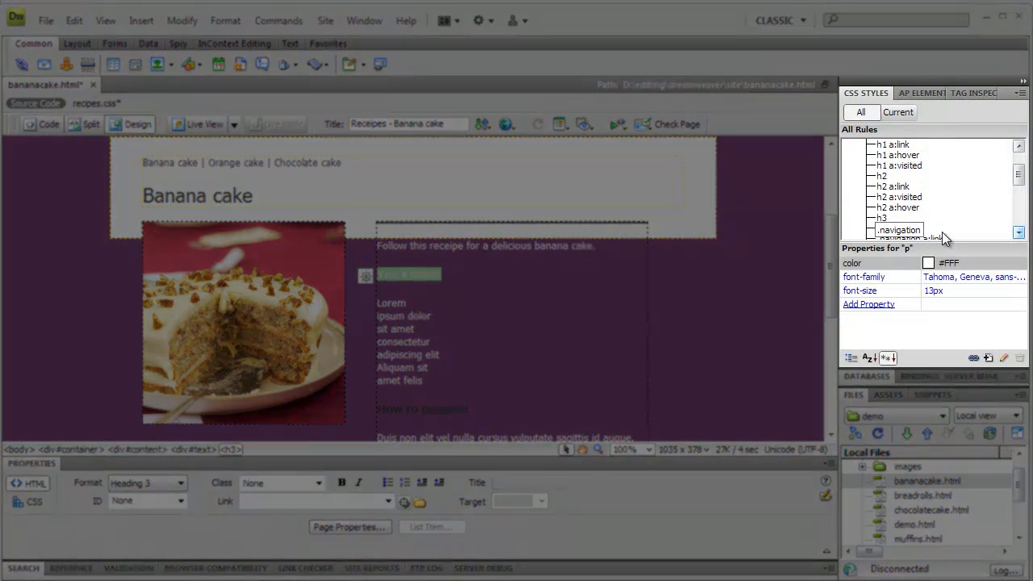
{"action": "left_click", "coordinate": [881, 216]}
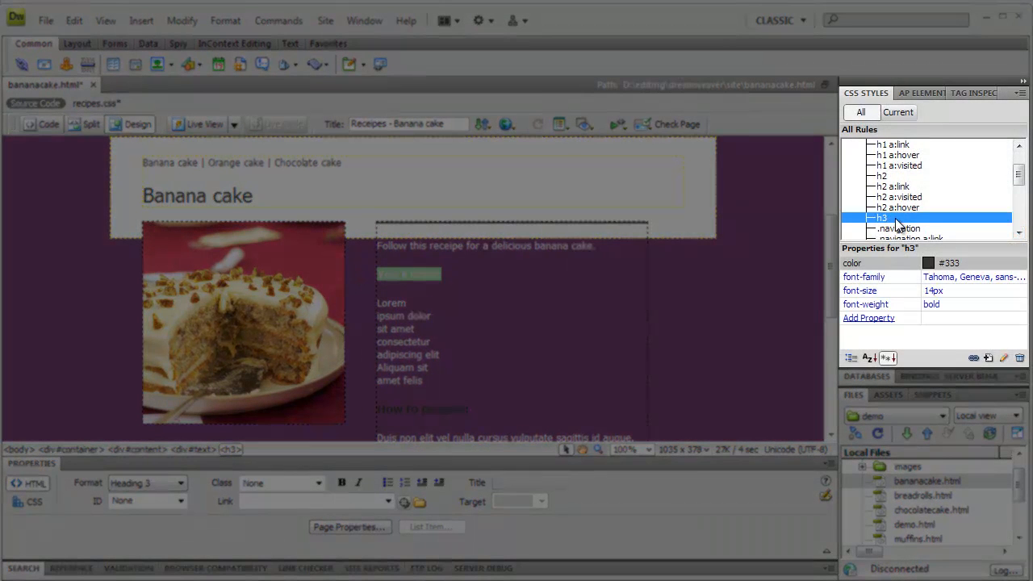
{"action": "left_click", "coordinate": [928, 261]}
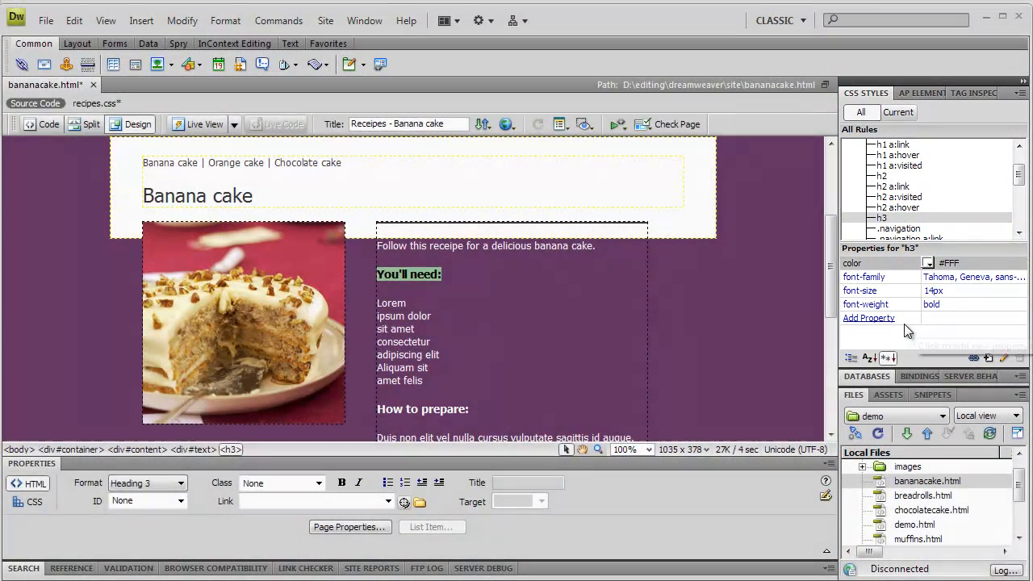
- Create an 'a' rule in recipes.css colouring links pink #C9F
{"action": "scroll", "scroll_direction": "down", "scroll_amount": 3}
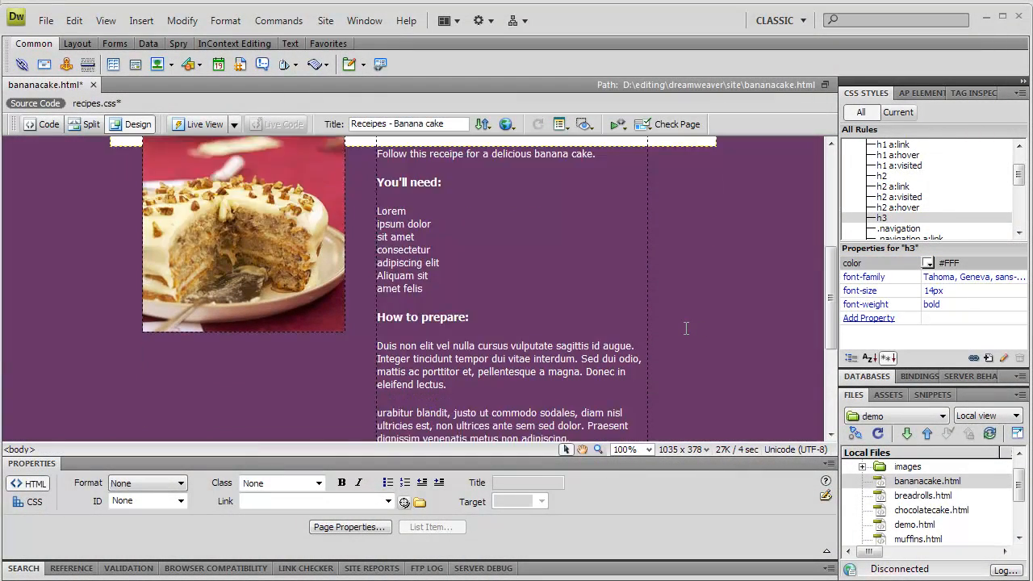
{"action": "scroll", "scroll_direction": "down", "scroll_amount": 3}
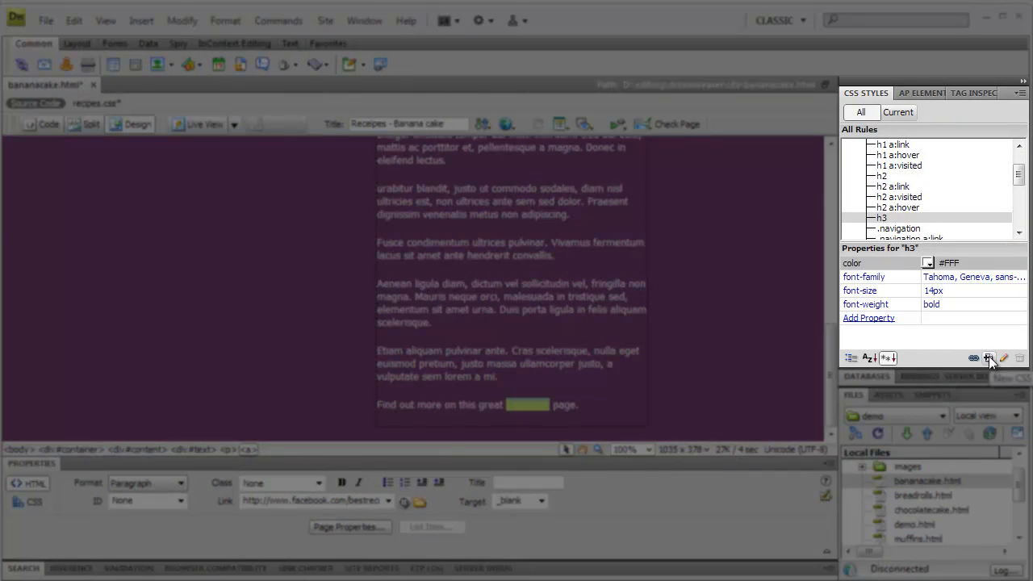
{"action": "left_click", "coordinate": [987, 359]}
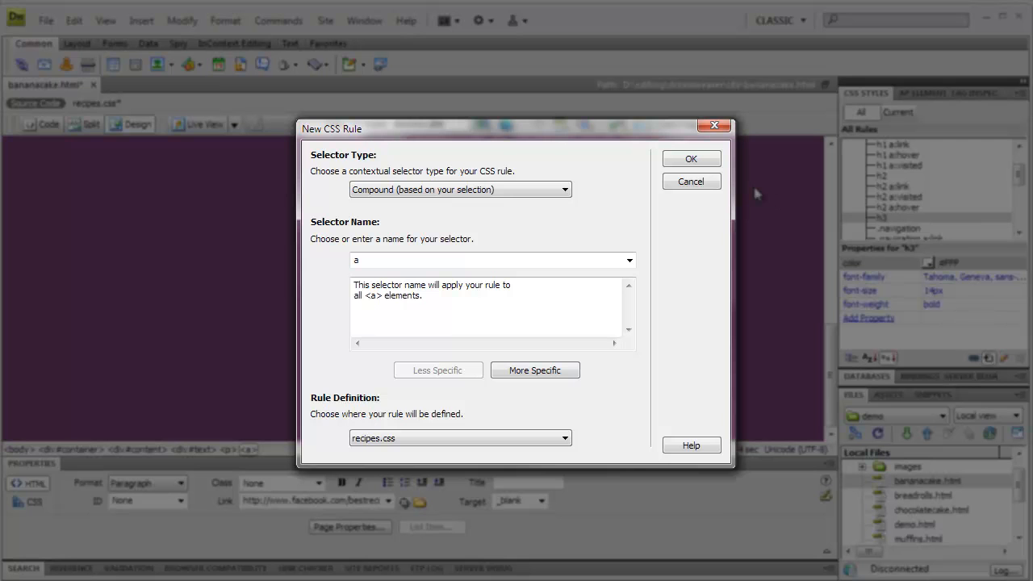
{"action": "mouse_move", "coordinate": [752, 192]}
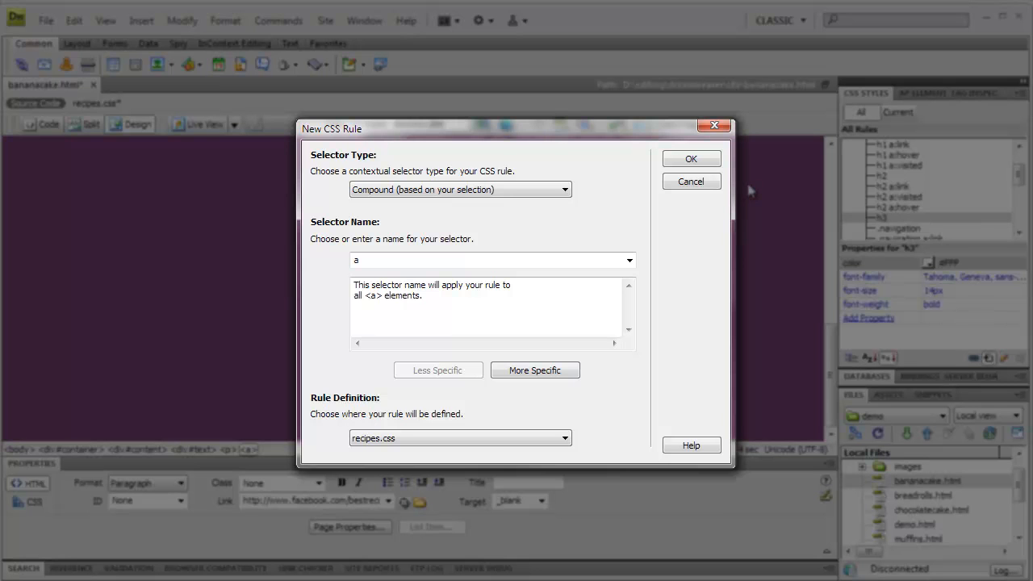
{"action": "left_click", "coordinate": [691, 158]}
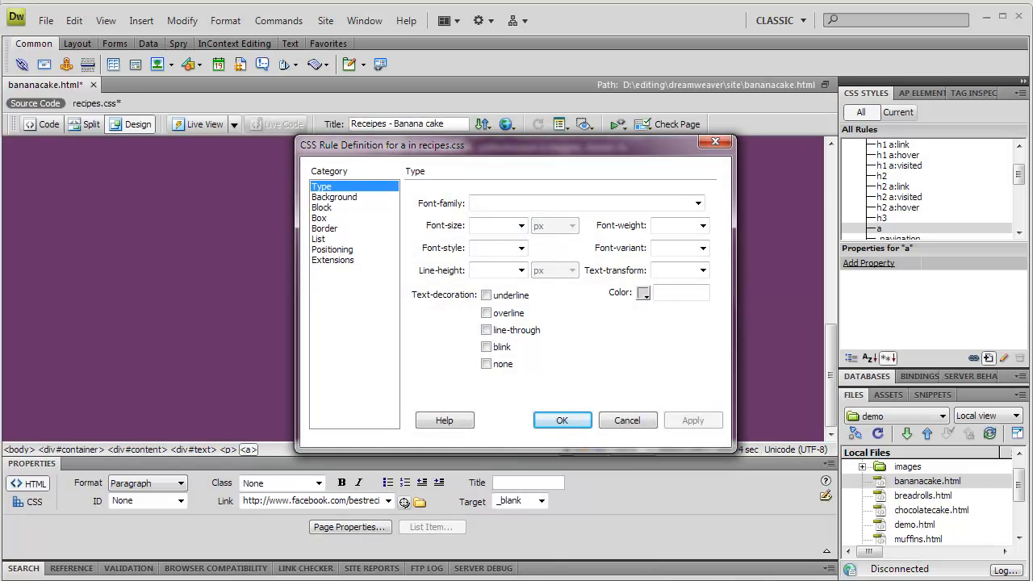
{"action": "left_click", "coordinate": [642, 293]}
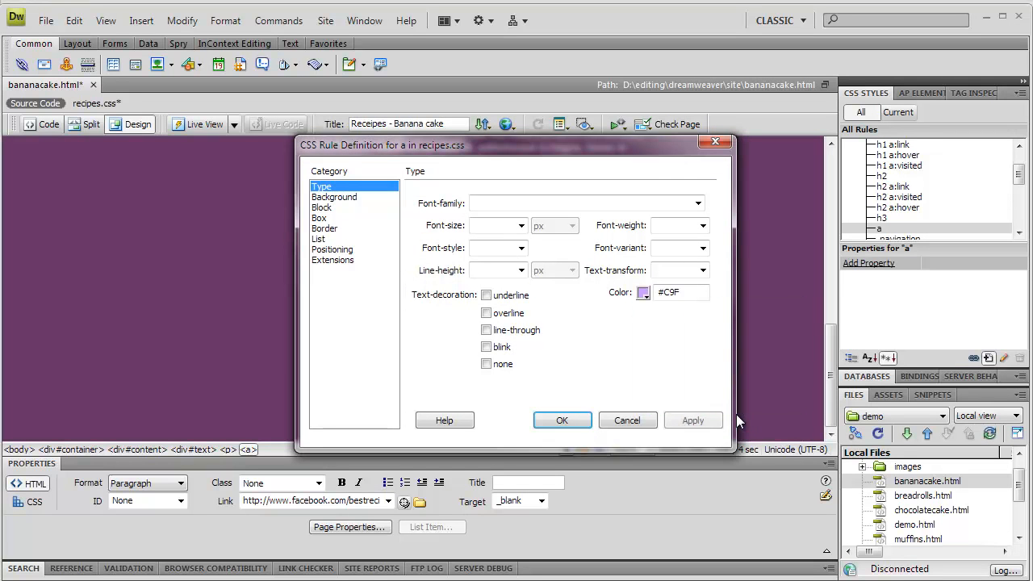
{"action": "left_click", "coordinate": [561, 419]}
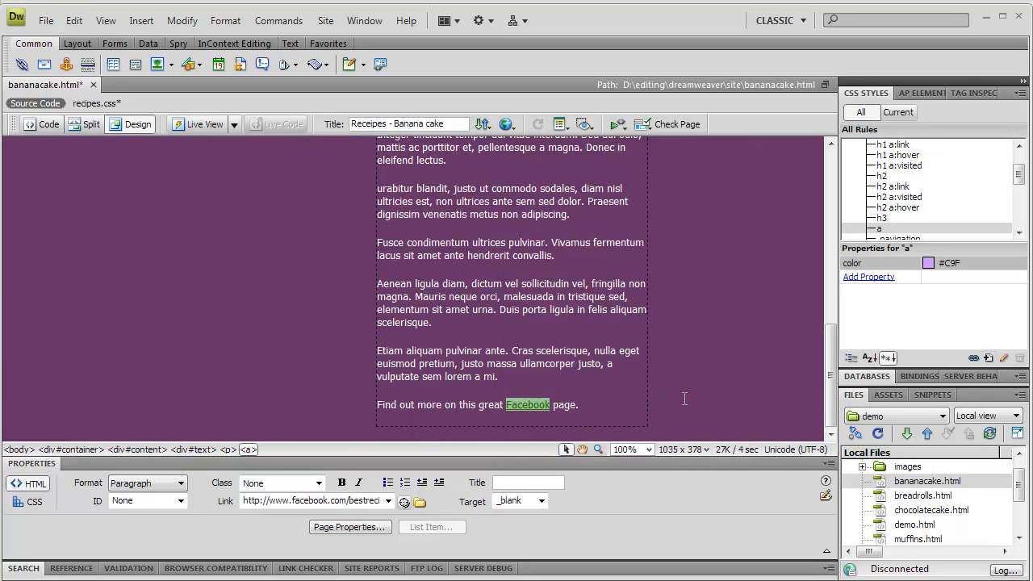
{"action": "left_click", "coordinate": [678, 396]}
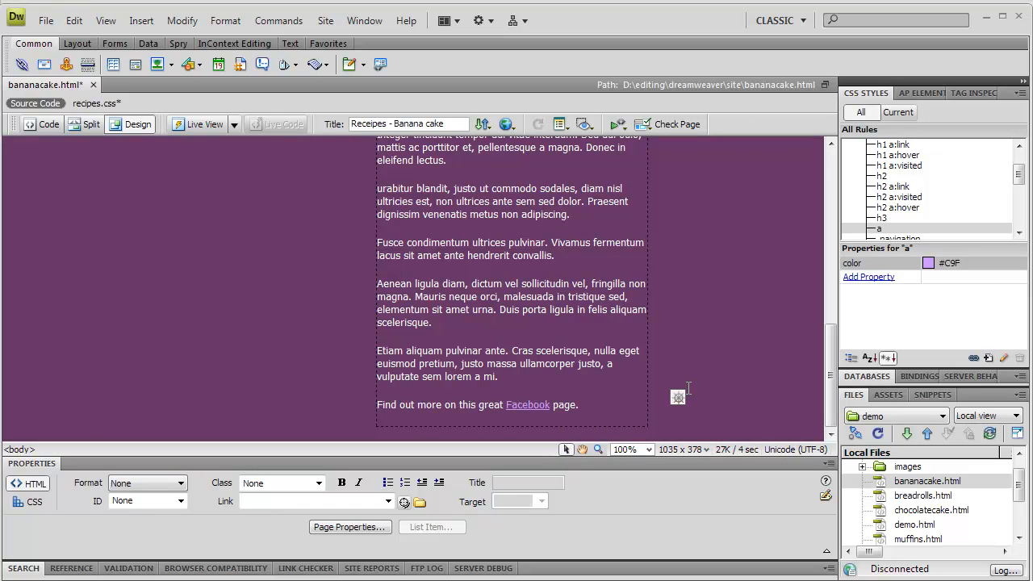
- Give the link rule text-decoration none to remove the underline
{"action": "left_click", "coordinate": [528, 403]}
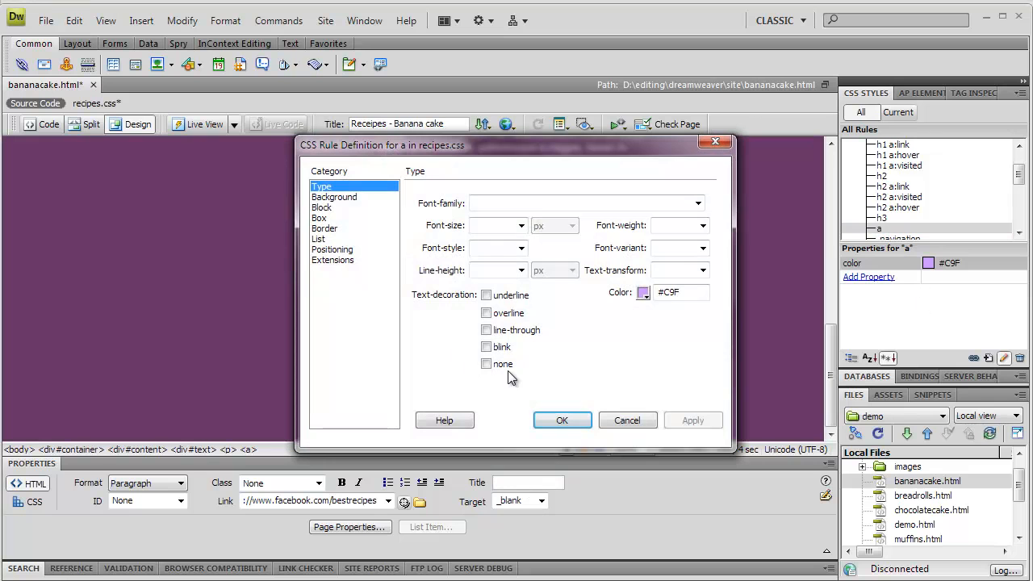
{"action": "left_click", "coordinate": [486, 365]}
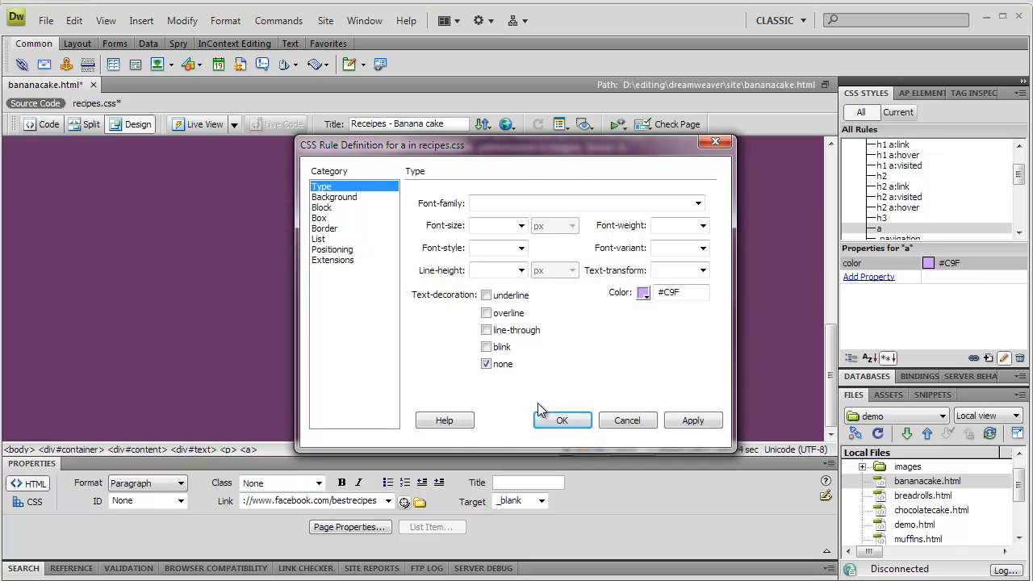
{"action": "left_click", "coordinate": [561, 420]}
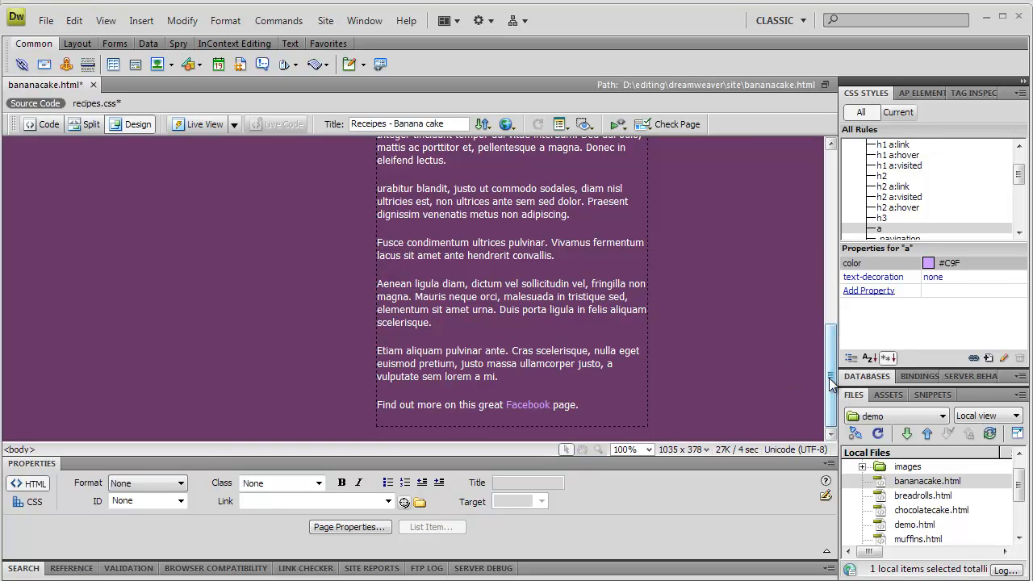
{"action": "scroll", "scroll_direction": "up", "scroll_amount": 3}
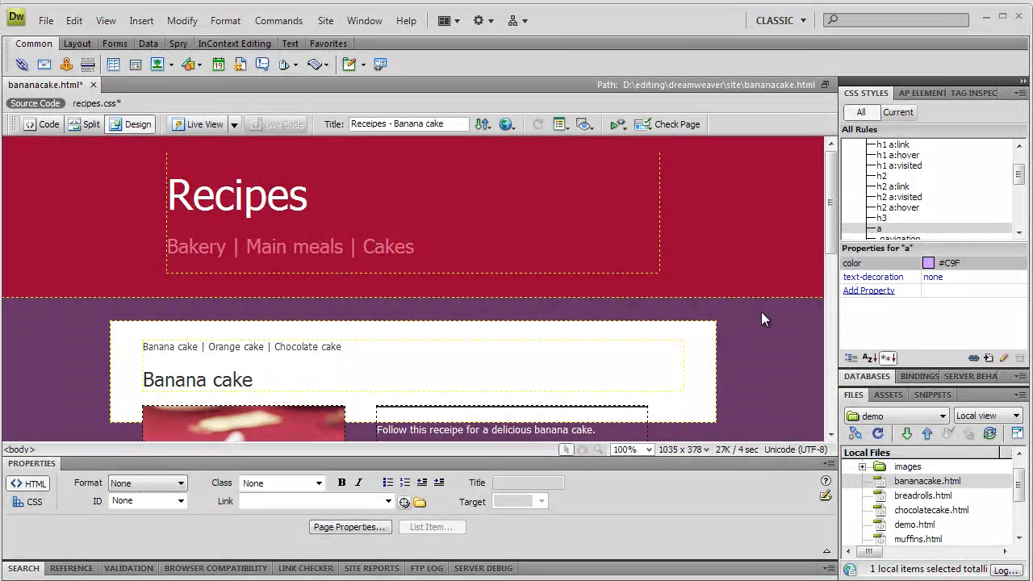
- Change the #header rule's background-color from #903 to #630 brown and show recipes.css code
{"action": "left_click", "coordinate": [404, 291]}
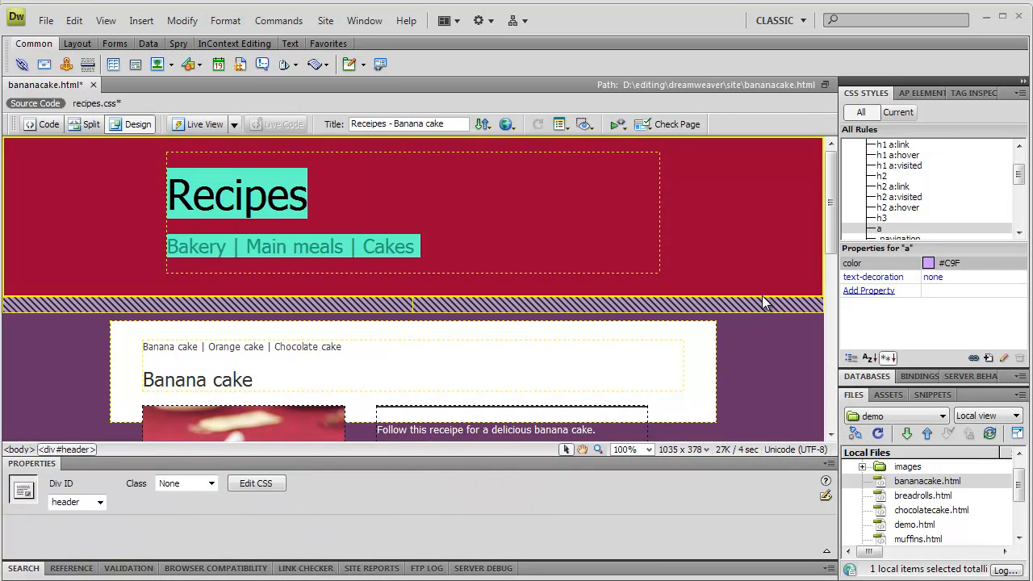
{"action": "mouse_move", "coordinate": [949, 200]}
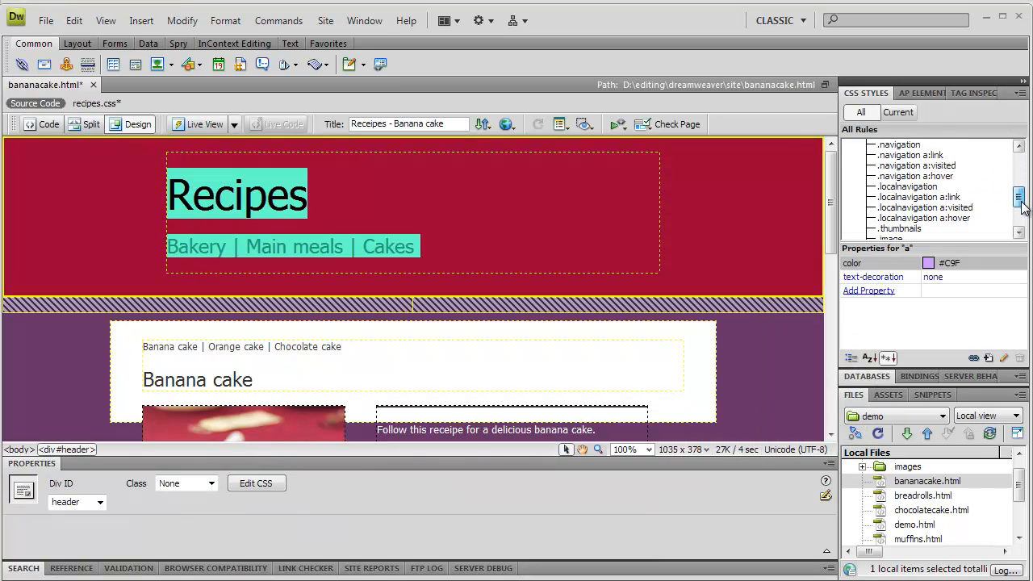
{"action": "scroll", "scroll_direction": "down", "scroll_amount": 3}
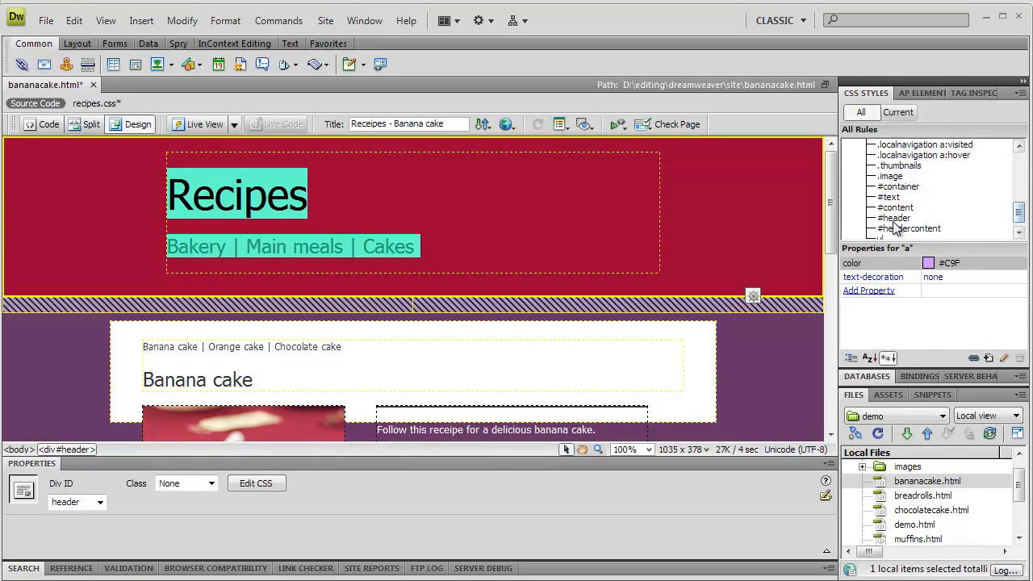
{"action": "left_click", "coordinate": [894, 217]}
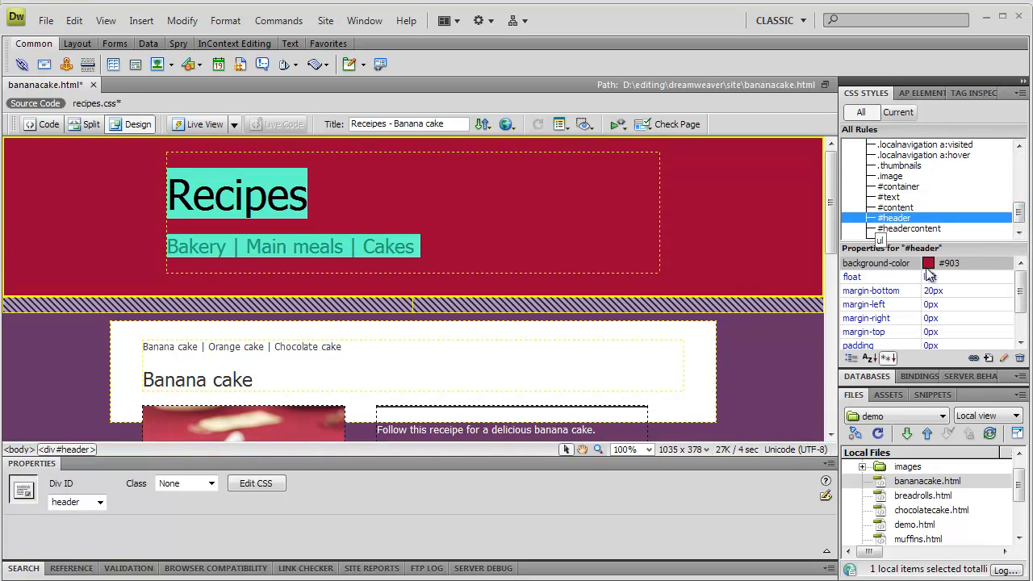
{"action": "left_click", "coordinate": [929, 261]}
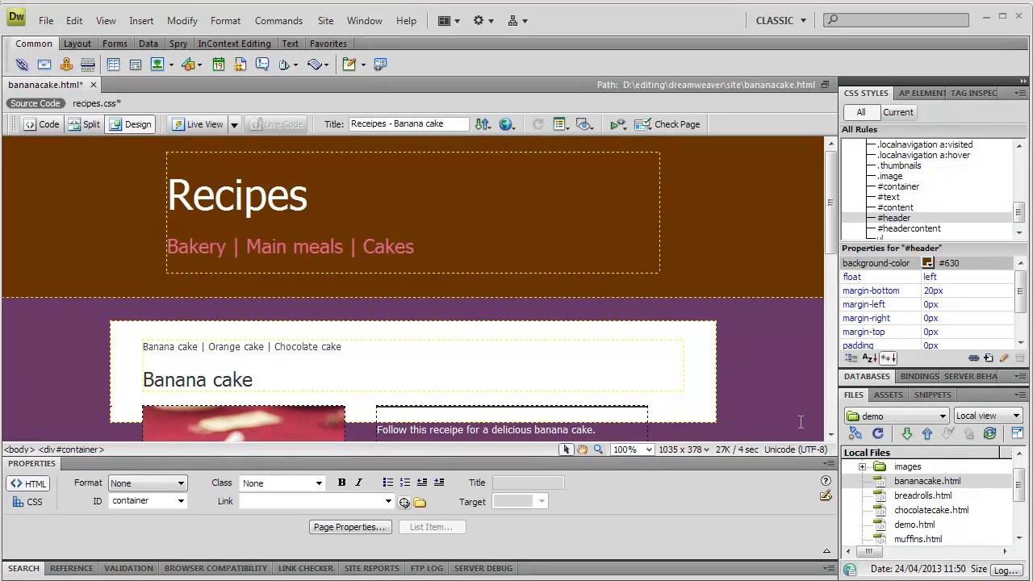
{"action": "left_click", "coordinate": [90, 122]}
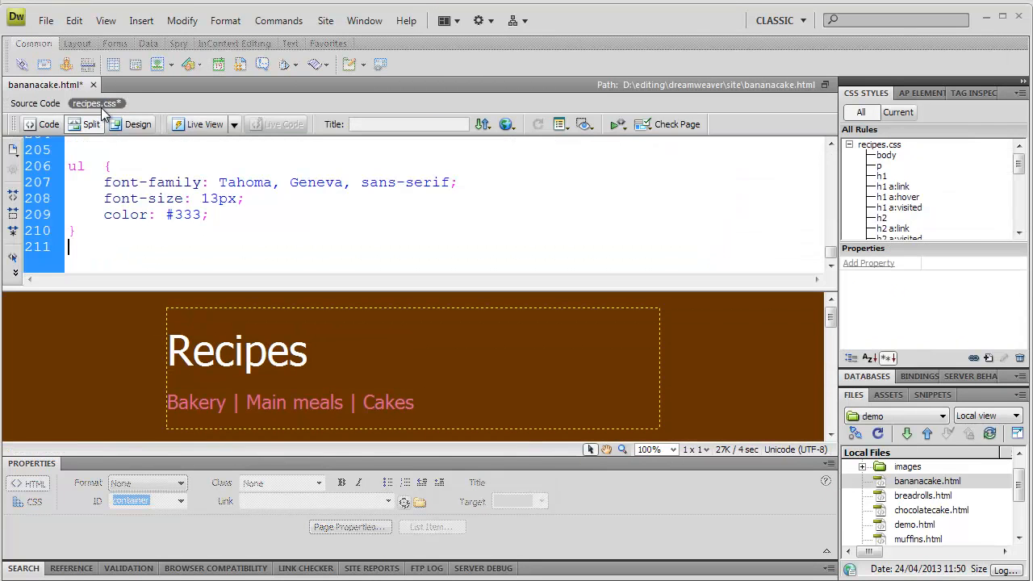